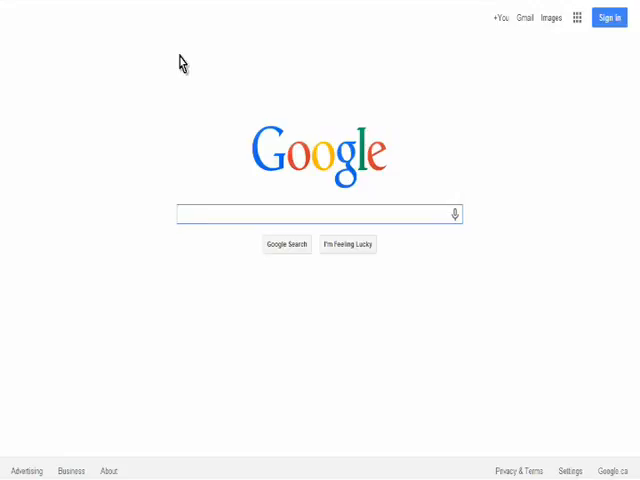
- Search Google for 'usenet access rogers' and scroll through the provider ads and forum threads
click(318, 214)
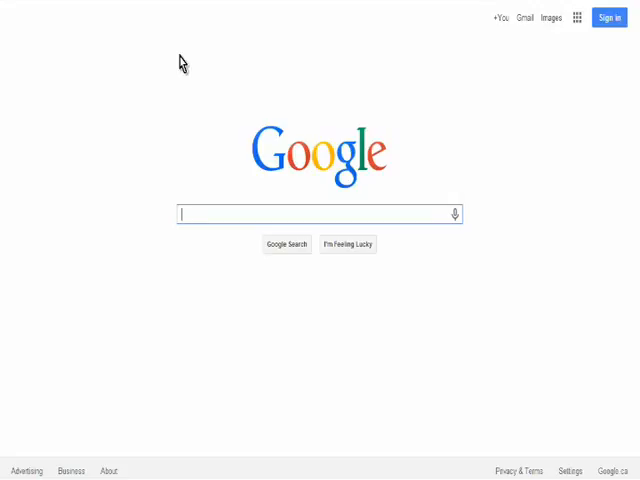
text(ne)
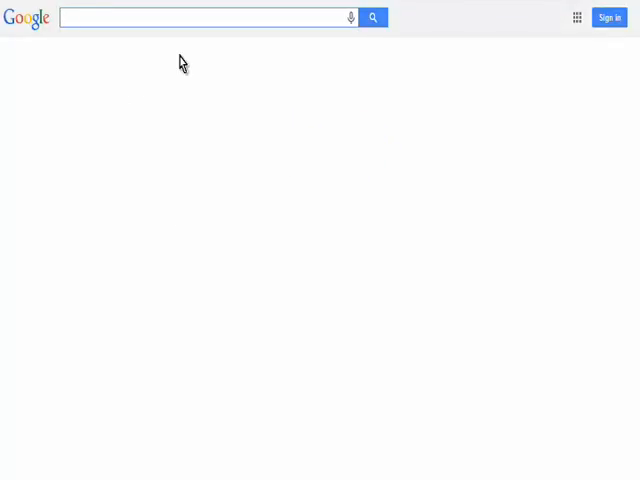
click(200, 18)
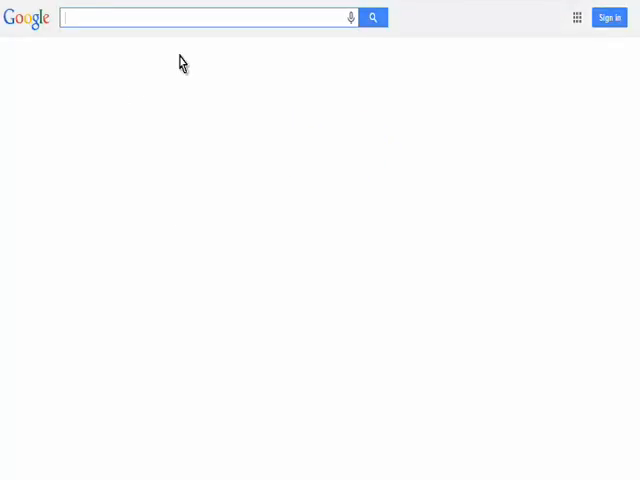
text(usenet)
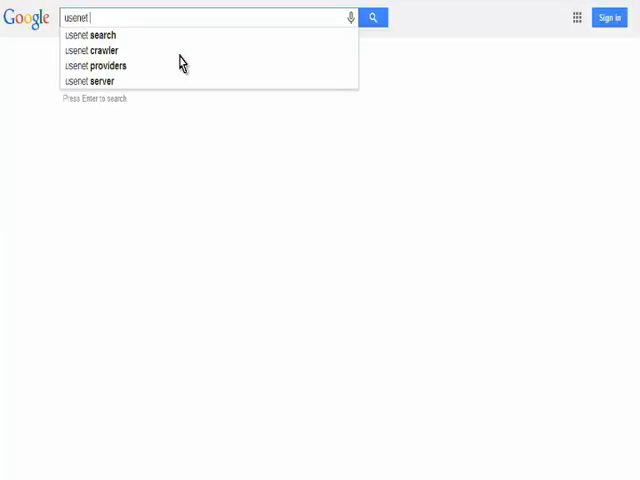
text(access rogers)
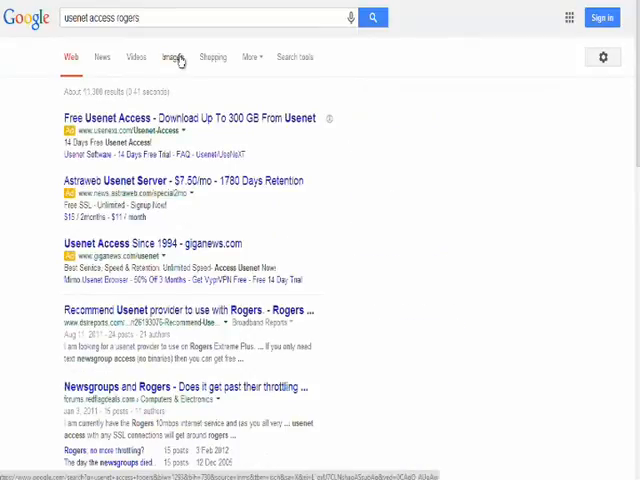
scroll(down, 3)
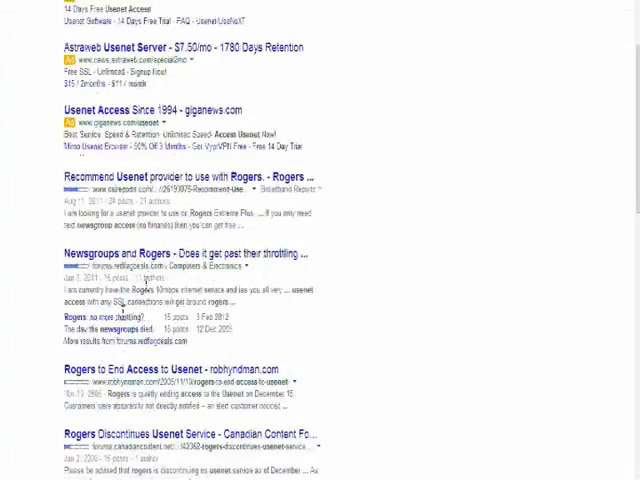
scroll(down, 3)
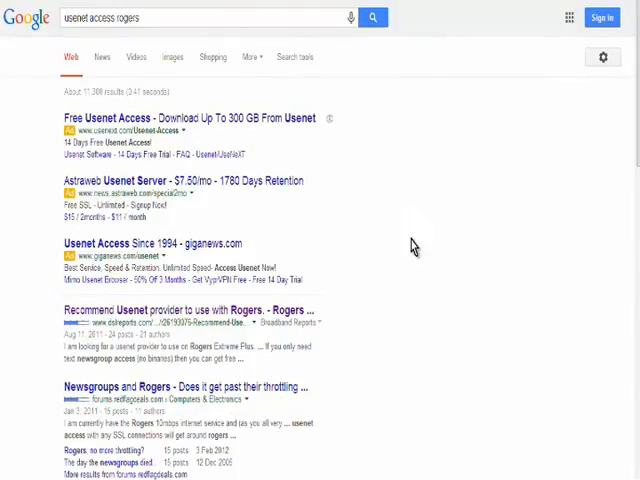
mouse_move(405, 270)
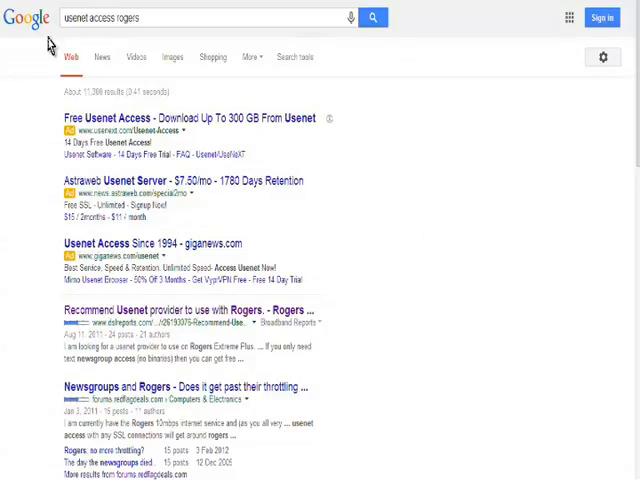
- Open the XS Usenet website from the search results
click(120, 17)
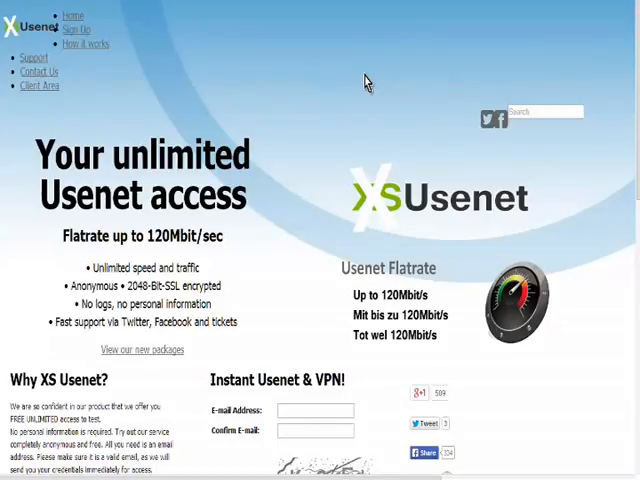
mouse_move(276, 92)
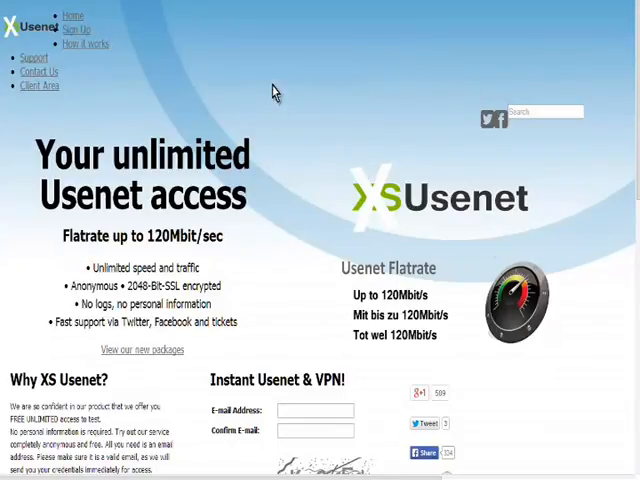
mouse_move(590, 153)
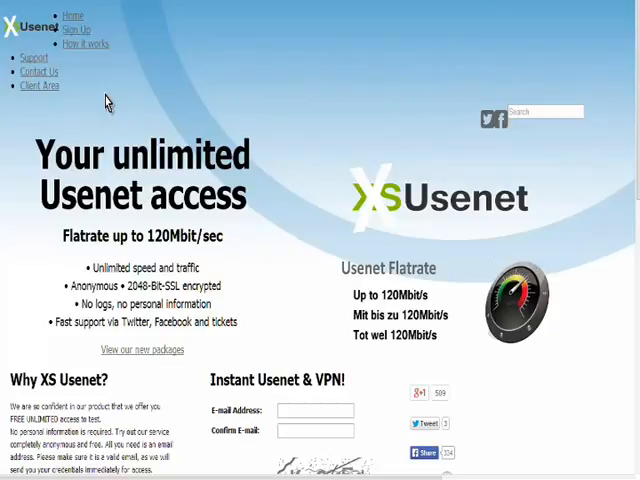
mouse_move(103, 92)
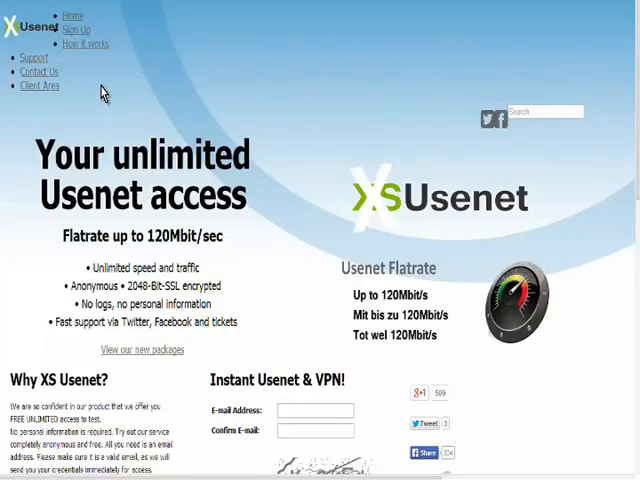
mouse_move(140, 104)
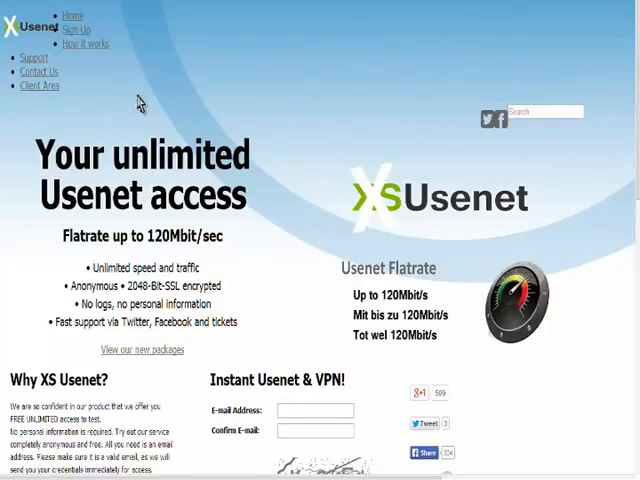
mouse_move(146, 64)
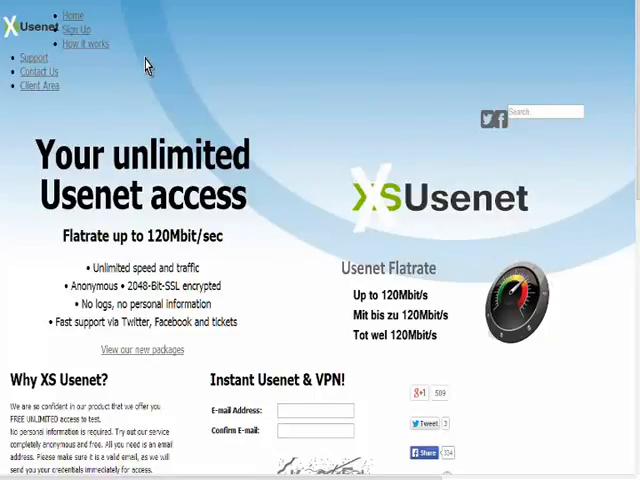
mouse_move(212, 95)
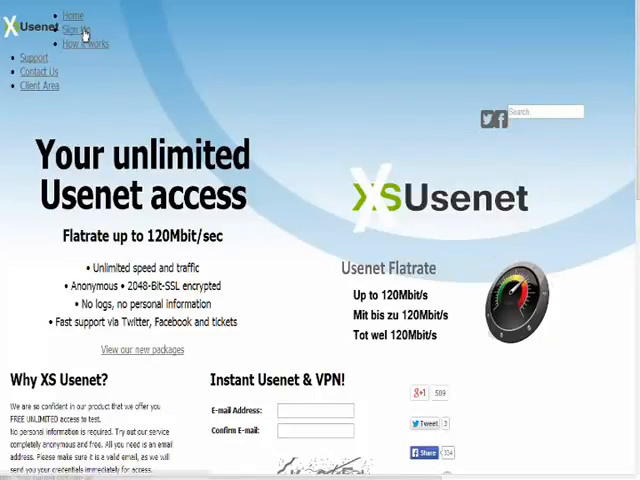
mouse_move(160, 105)
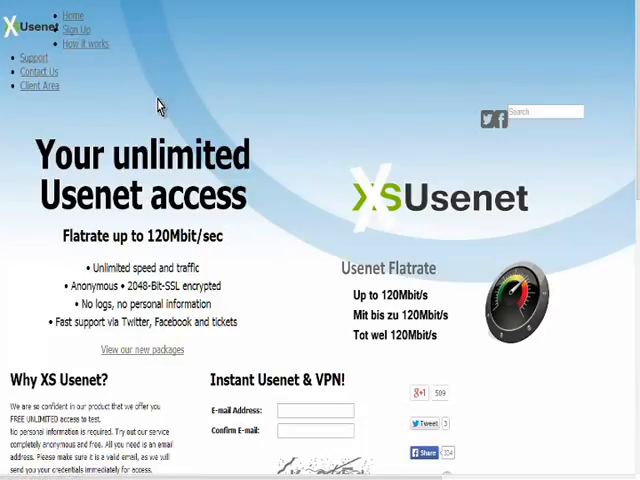
- Open the Sign Up page and scroll through the plans, from free 1Mbit to 120Mbit
click(77, 29)
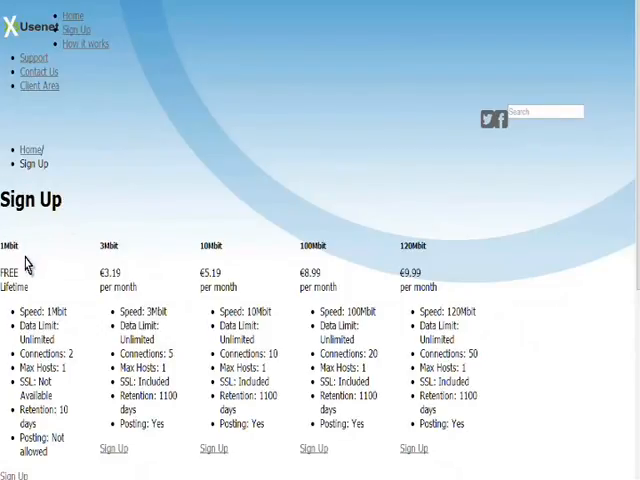
mouse_move(78, 311)
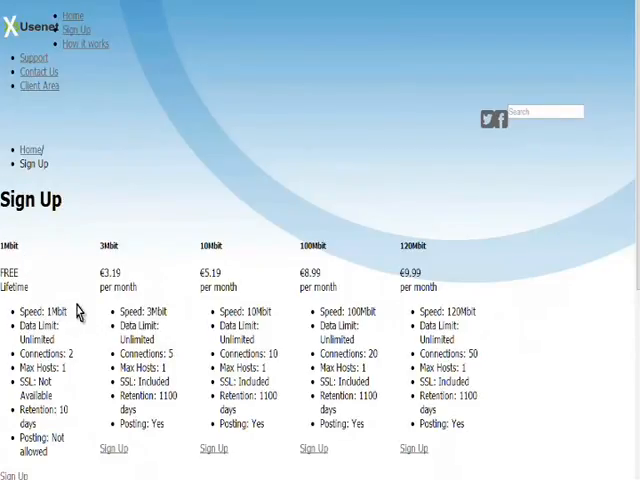
scroll(down, 3)
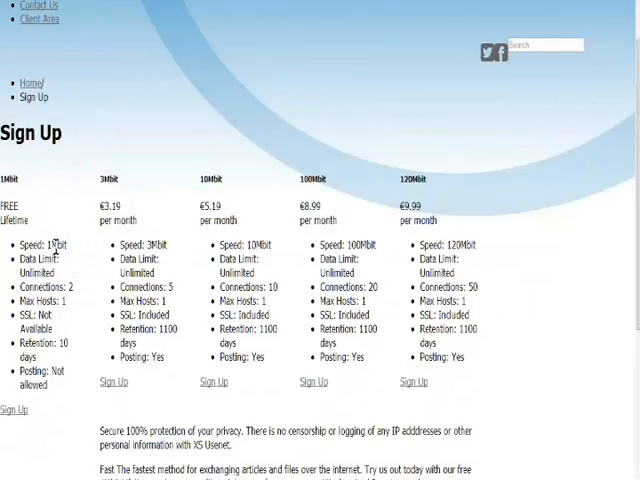
mouse_move(57, 260)
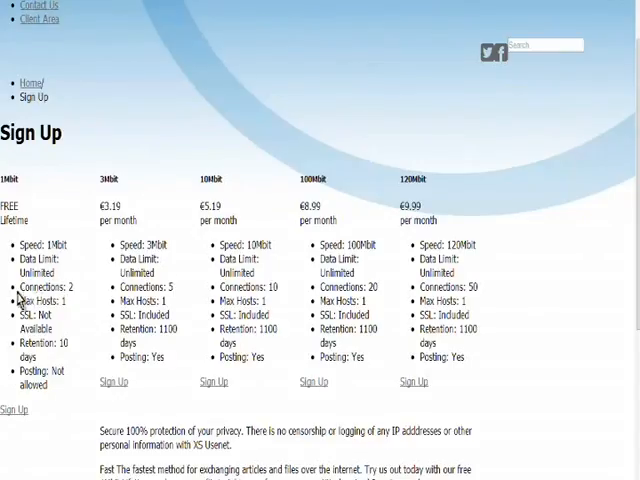
mouse_move(70, 312)
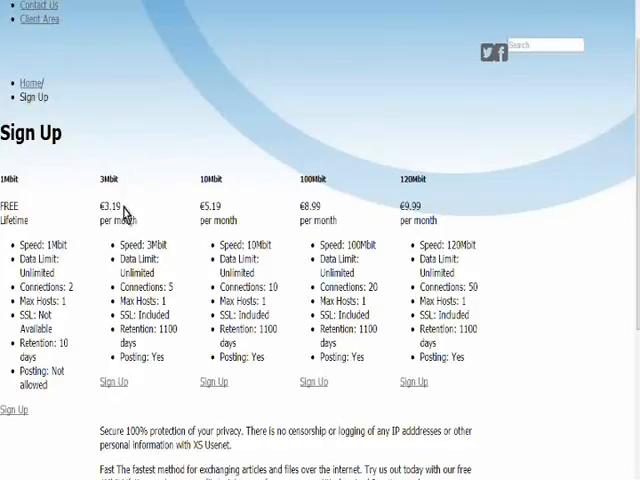
mouse_move(128, 212)
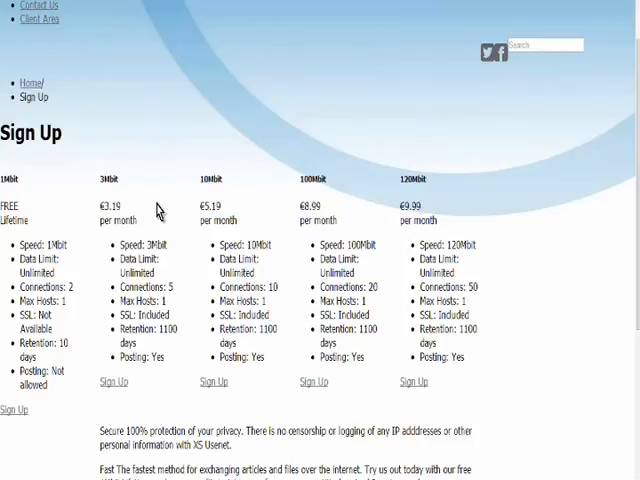
mouse_move(170, 345)
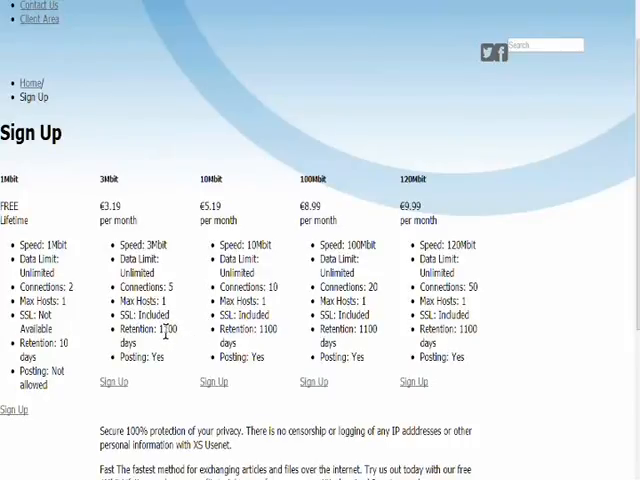
mouse_move(182, 338)
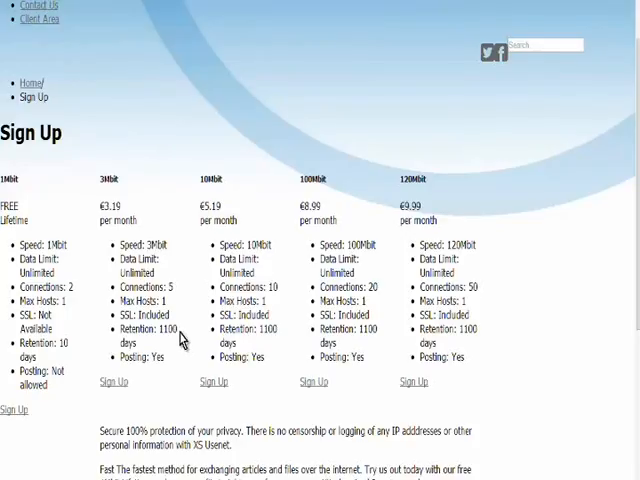
mouse_move(378, 330)
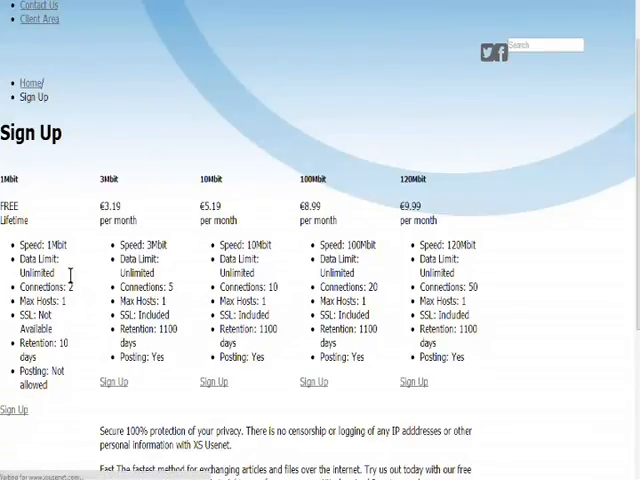
mouse_move(245, 235)
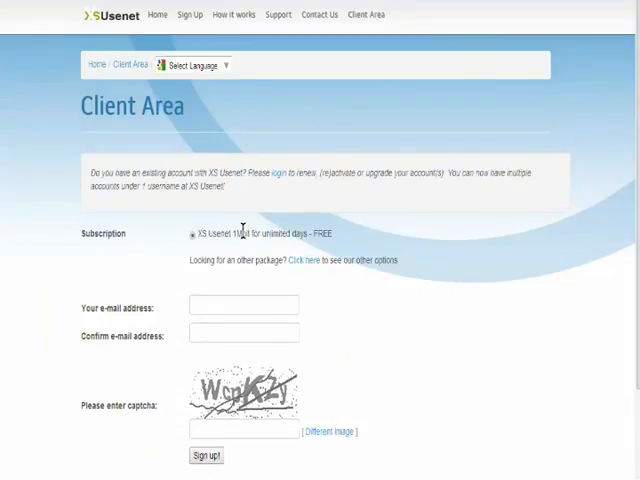
- Submit the free sign-up form and log in to the XS Usenet Client Area
scroll(down, 3)
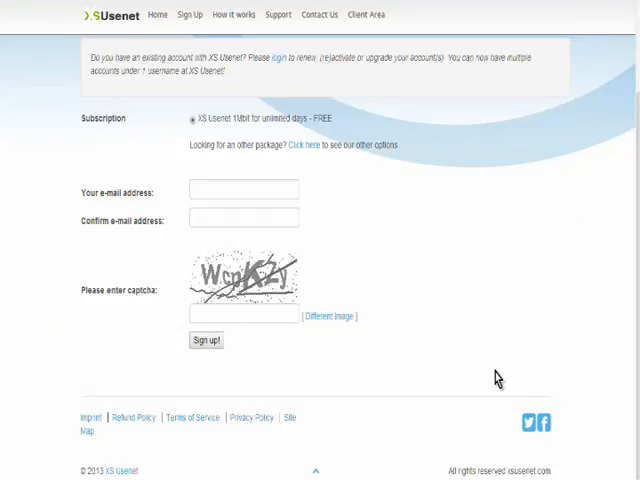
click(206, 340)
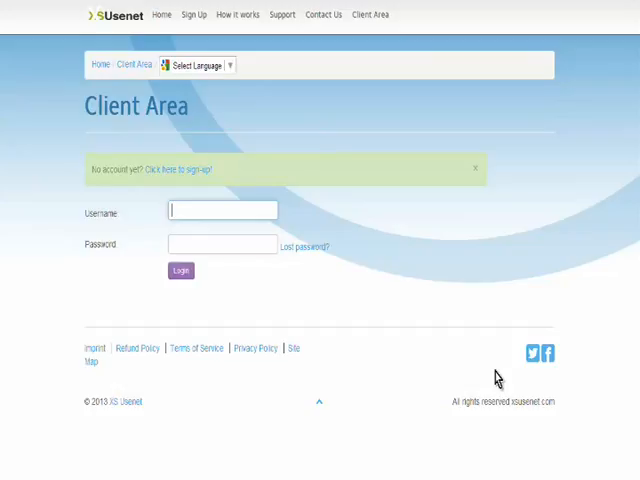
click(180, 270)
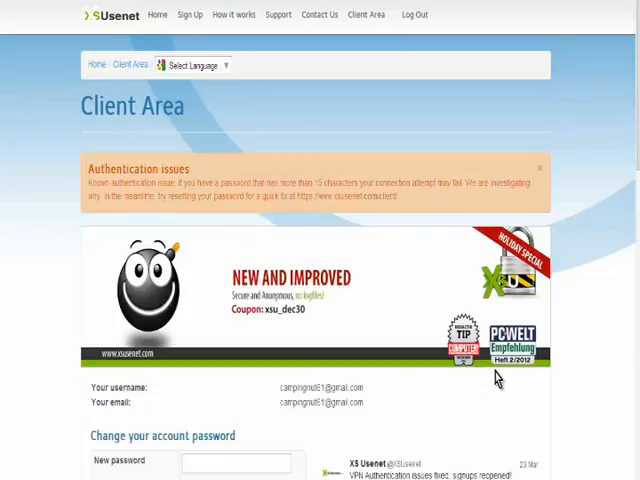
- Scroll the Client Area to the active 1Mbit Usenet and 90-day VPN subscriptions
scroll(down, 3)
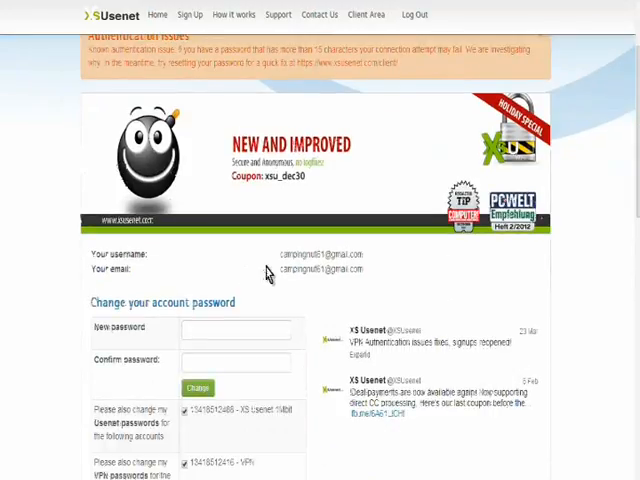
scroll(down, 3)
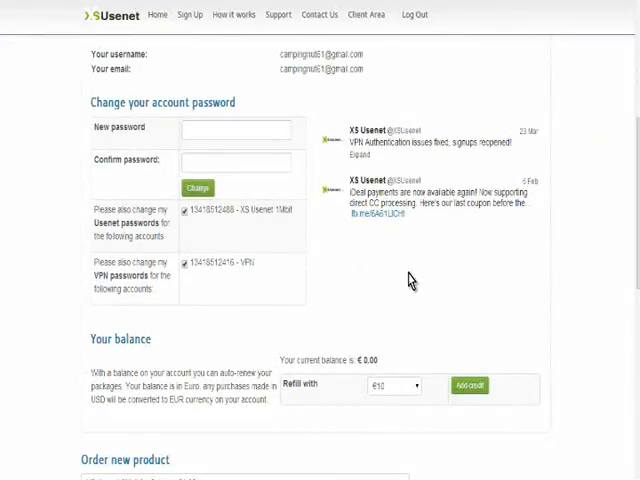
mouse_move(333, 240)
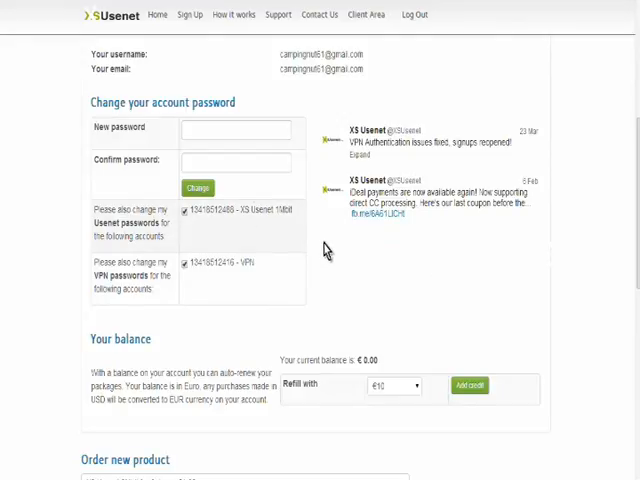
mouse_move(195, 213)
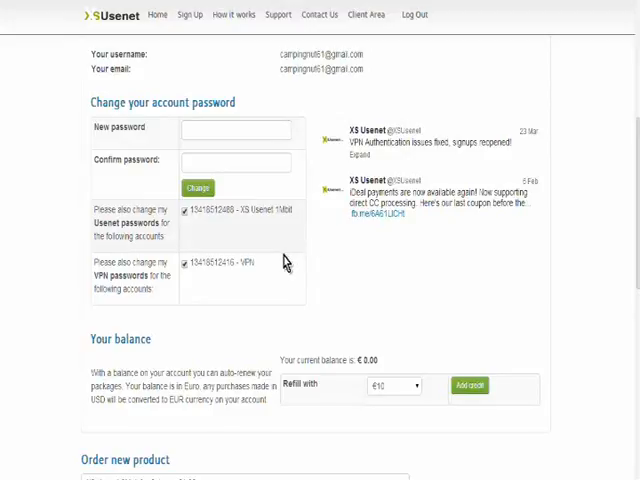
mouse_move(232, 283)
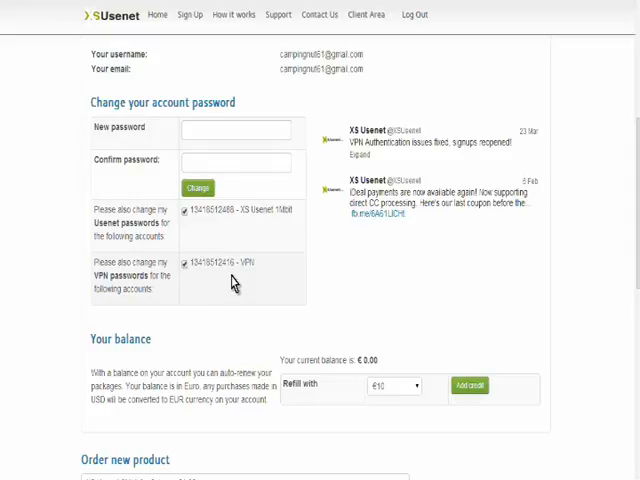
mouse_move(582, 295)
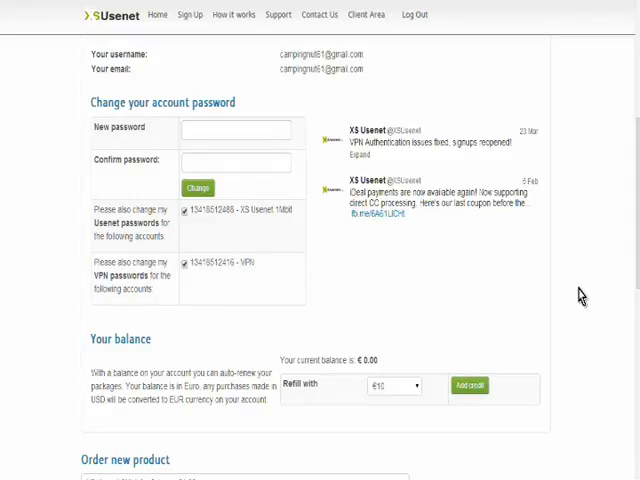
mouse_move(202, 352)
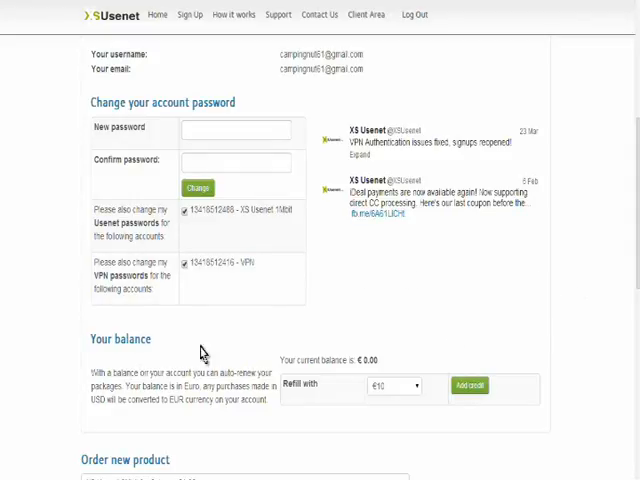
mouse_move(255, 295)
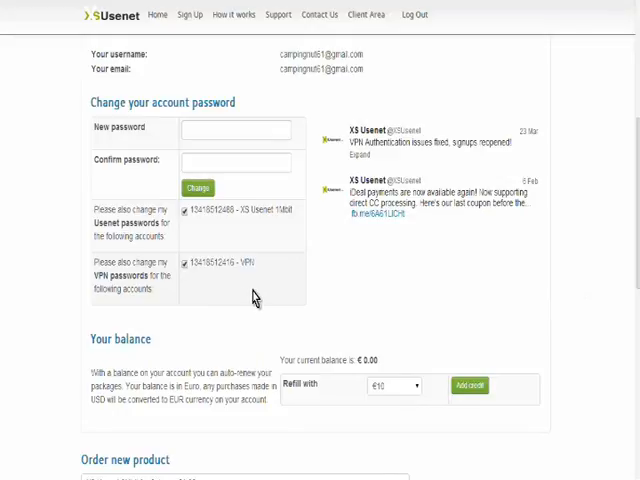
scroll(down, 3)
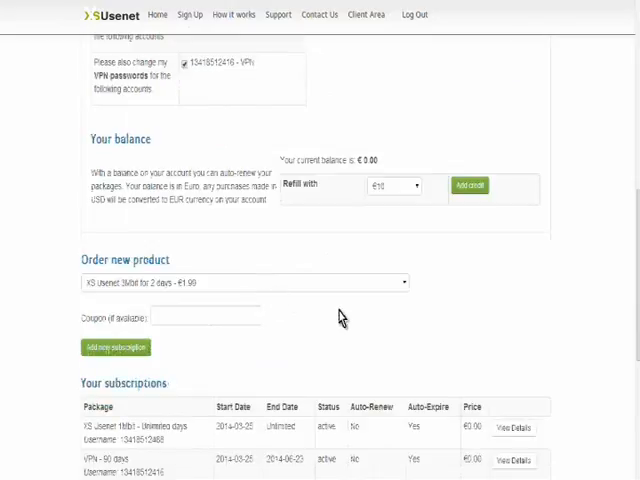
scroll(down, 3)
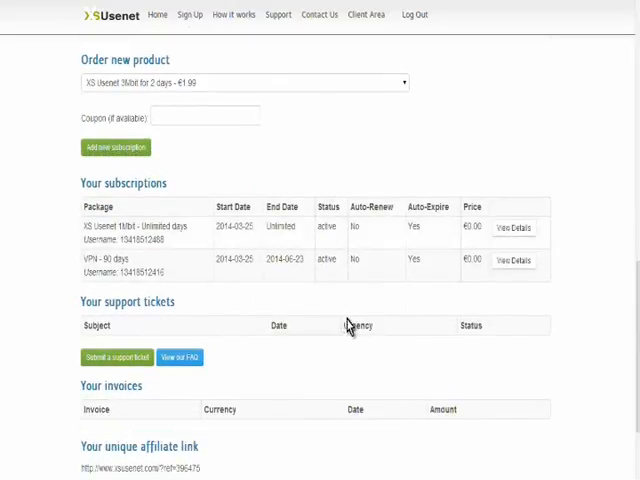